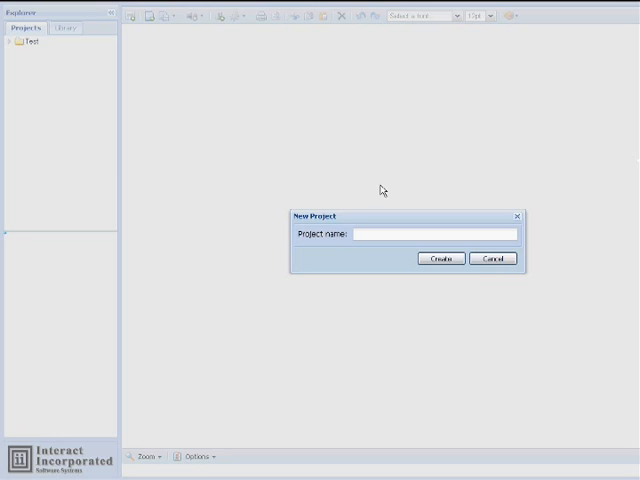
Name the new project ASR_TTS and create it
type("A")
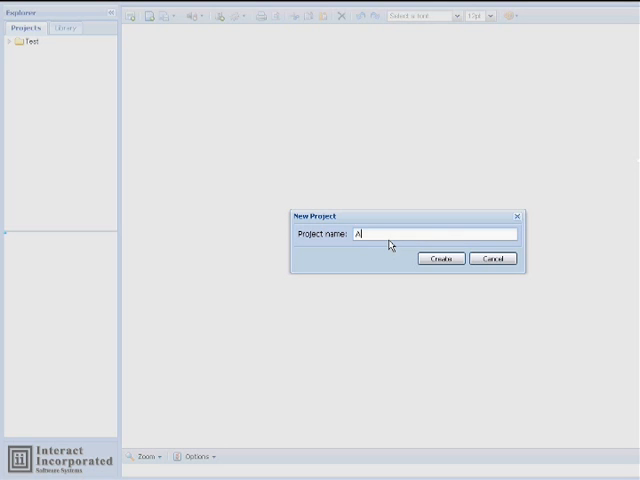
type("SR_TTS")
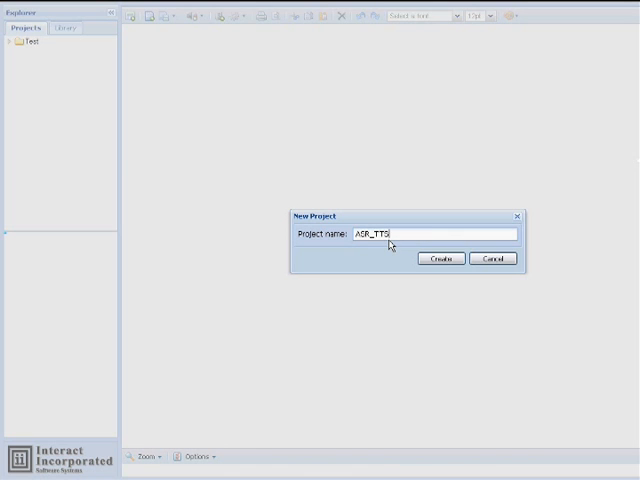
left_click(440, 259)
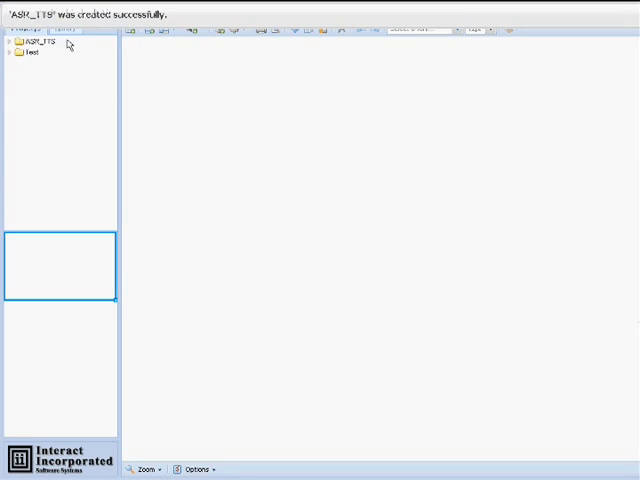
Drag Begin, Incoming Call Action, two Audio/Input and End nodes from the Library onto the canvas
left_click(60, 29)
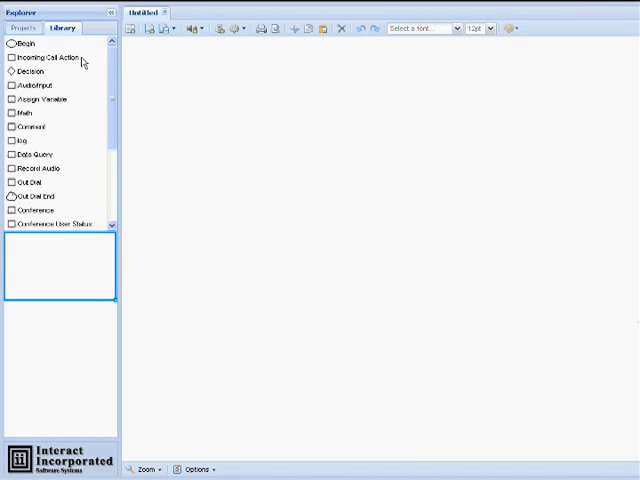
left_click_drag(18, 45, 183, 67)
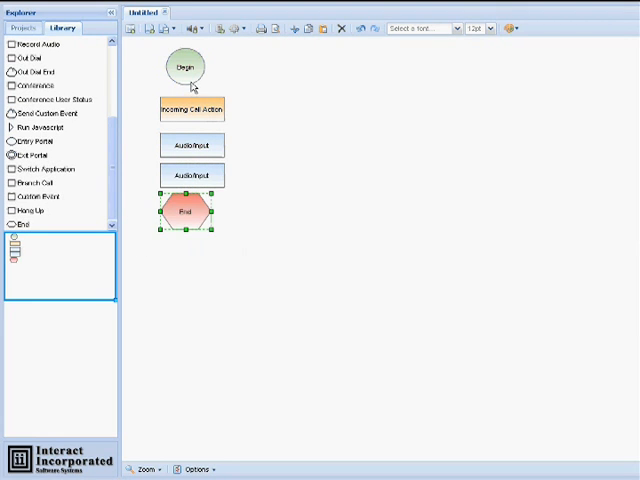
Rename the Begin node to Start App and add global variables userinput and errCnt (value 0)
double_click(185, 65)
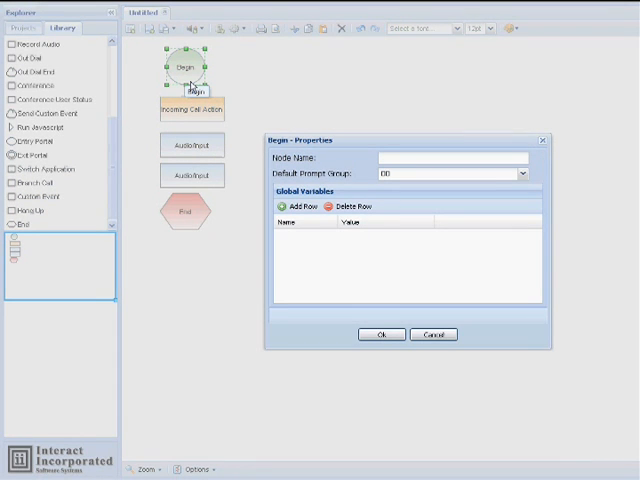
mouse_move(478, 155)
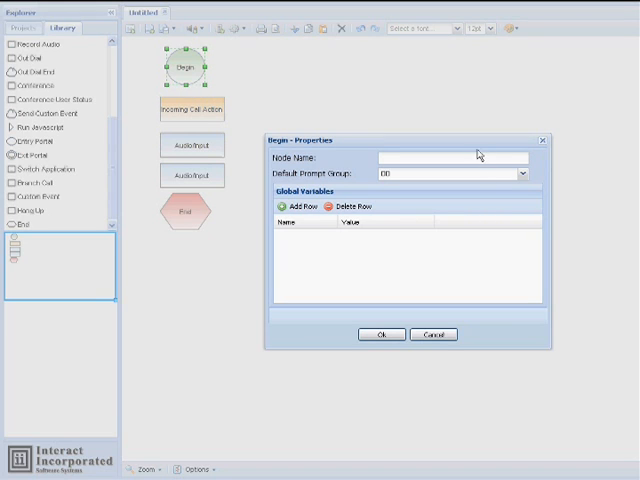
left_click(450, 158)
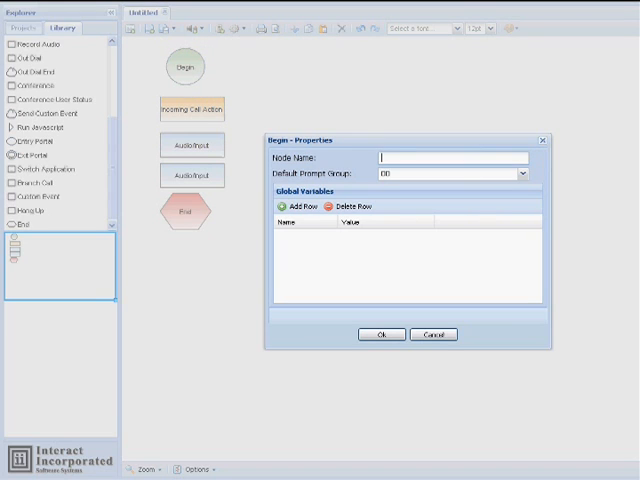
type("Start App")
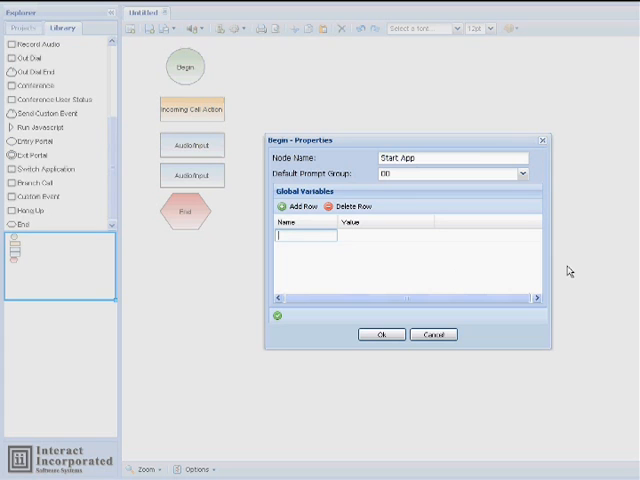
type("userinpu")
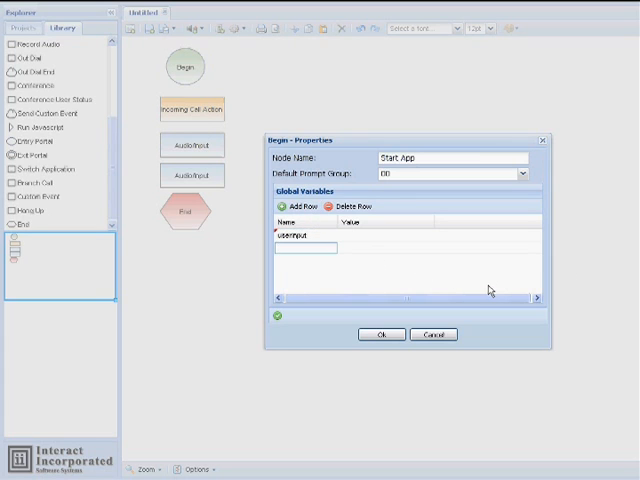
type("errCnt")
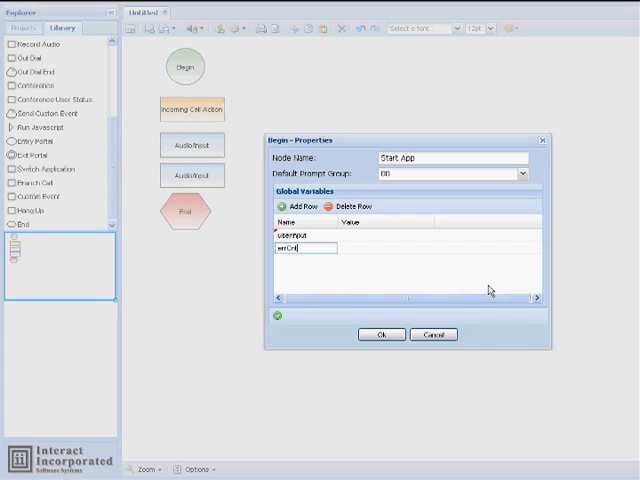
type("0")
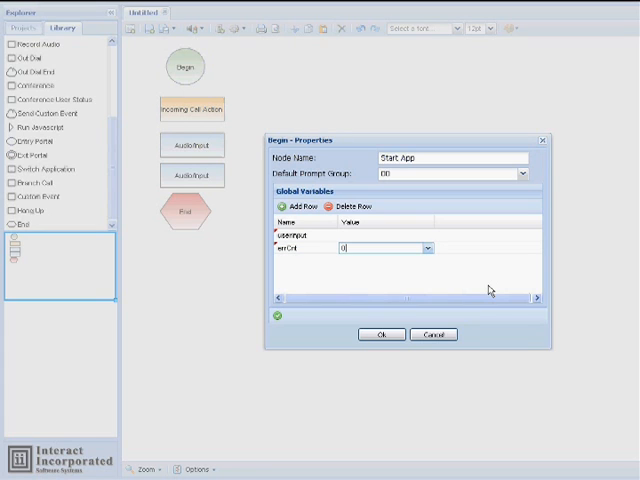
left_click(380, 334)
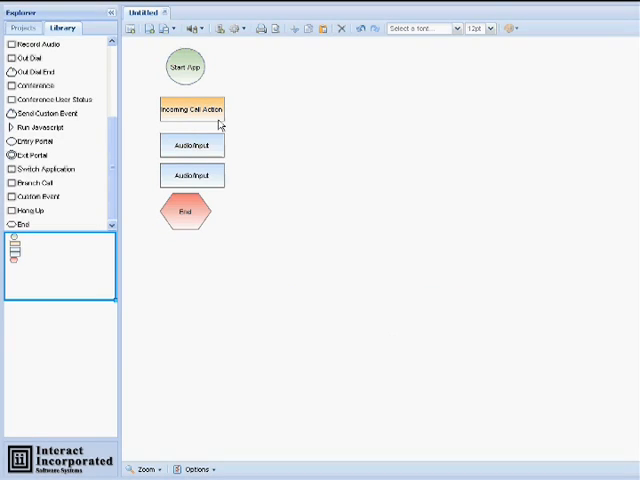
Rename the Incoming Call Action node to Accept Call
double_click(192, 110)
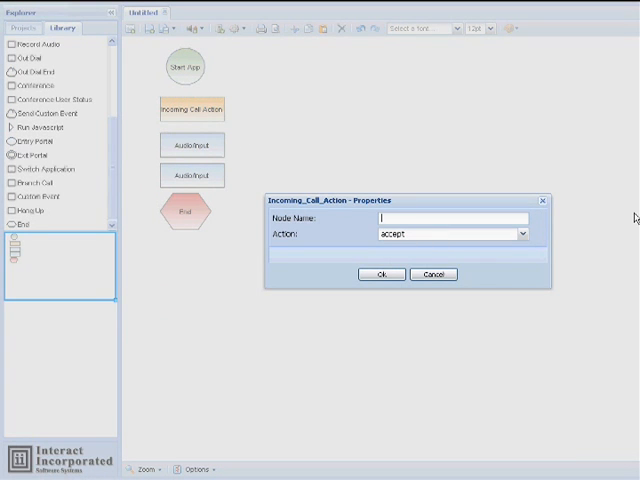
type("Accel")
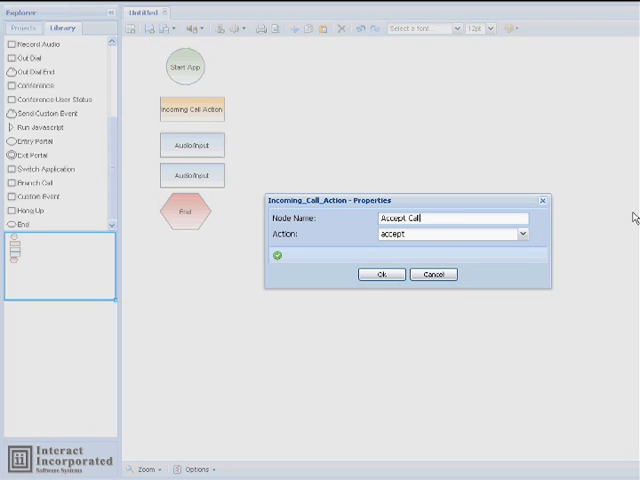
left_click(380, 274)
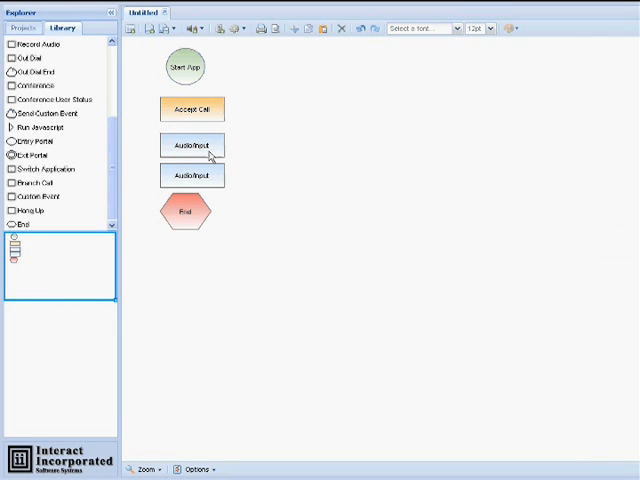
Name the first Audio/Input node Get Phone with a spoken 'Please tell us' phone-number prompt
double_click(191, 146)
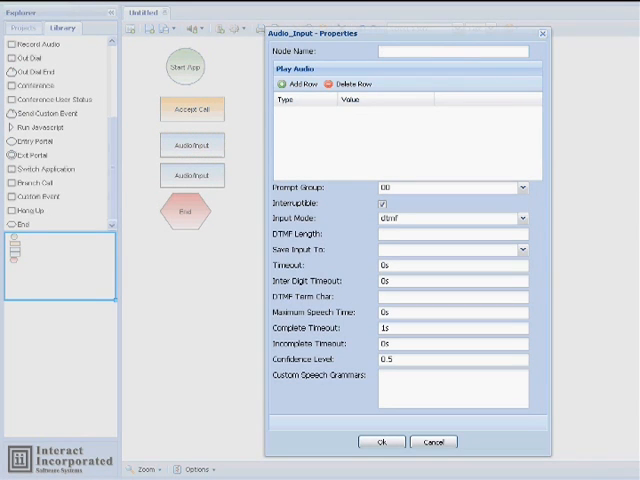
type("Get Phone")
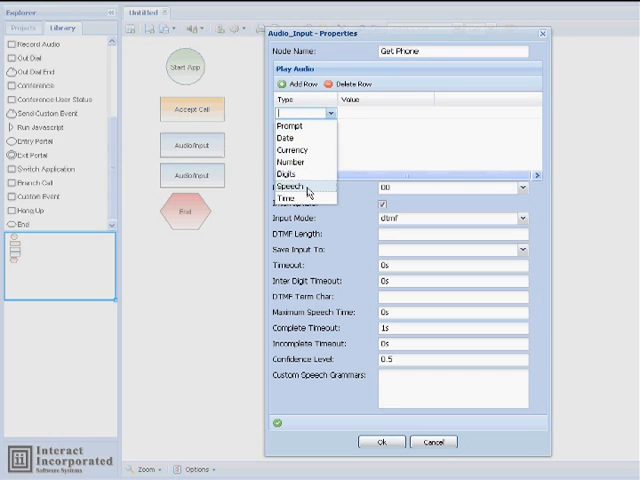
left_click(289, 189)
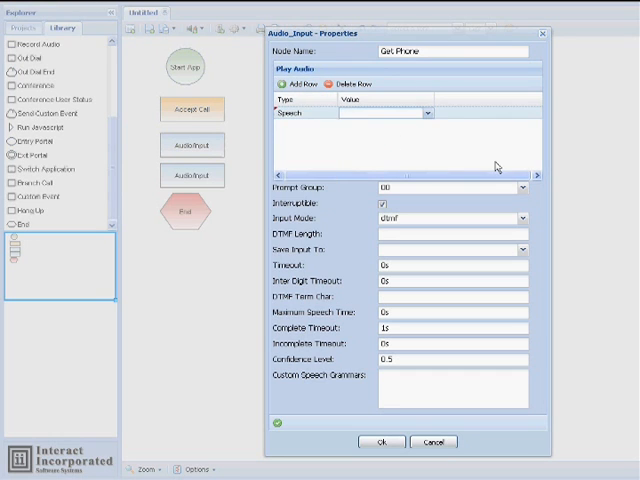
type("P")
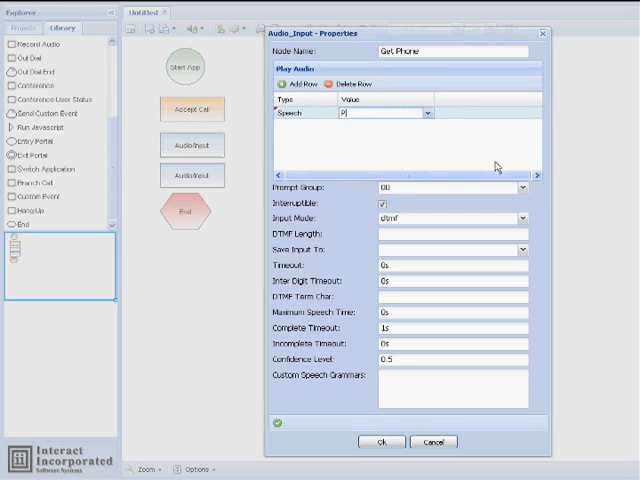
type("Please tell us")
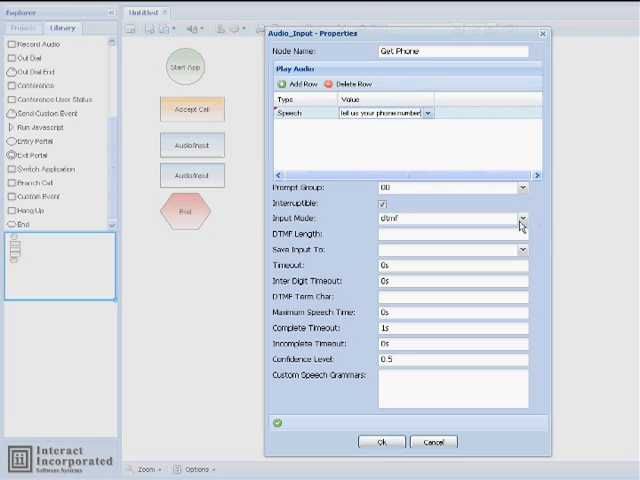
Capture voice input using the builtin digits grammar and confirm the node
left_click(521, 219)
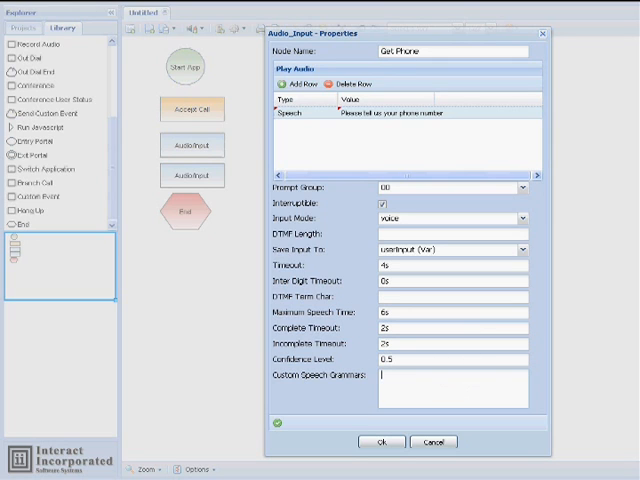
type("<grammar mode=\"voice\" src=\"builtin:grammar/digits\"/>")
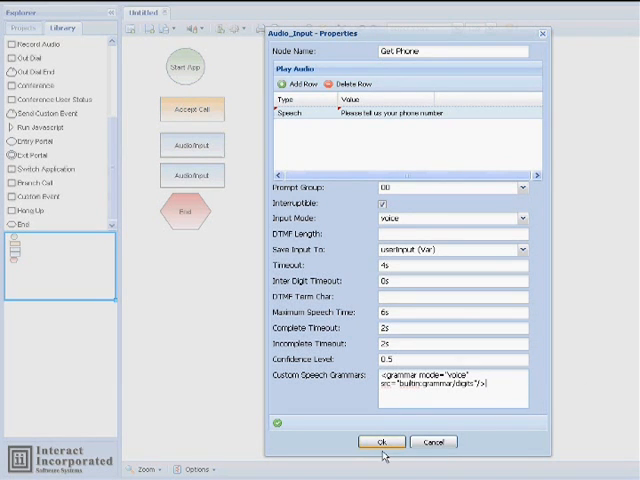
left_click(378, 442)
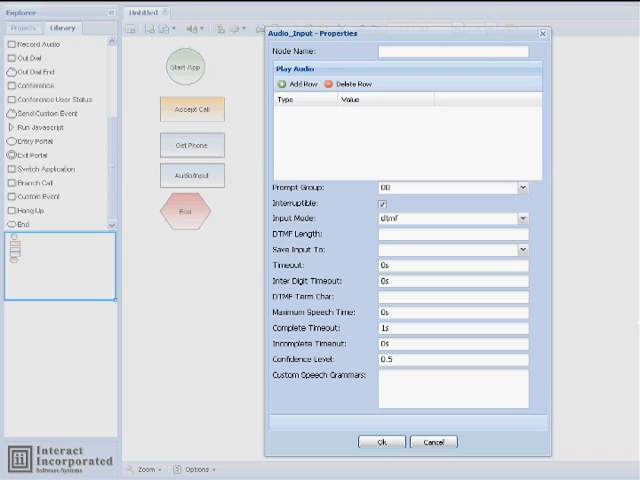
Name the node Play Back, speaking 'Your phone number is' then userInput as digits
type("Play Back")
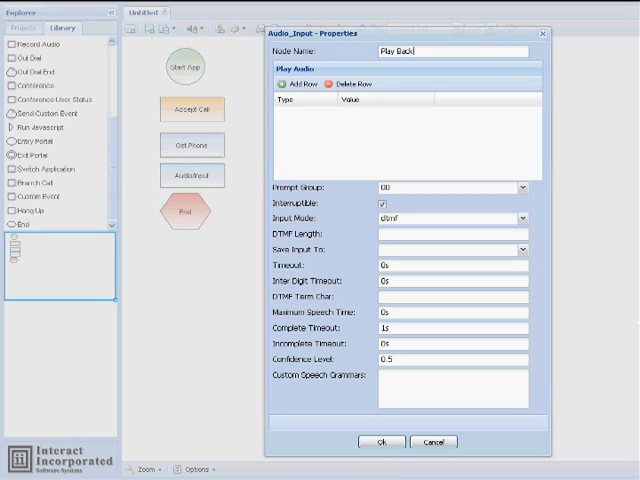
left_click(292, 85)
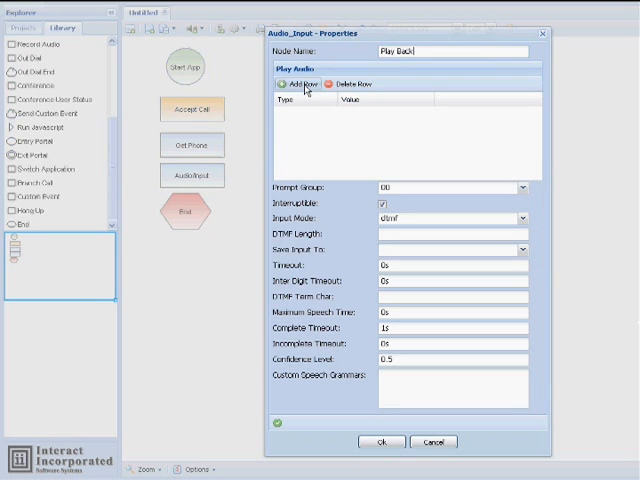
left_click(305, 104)
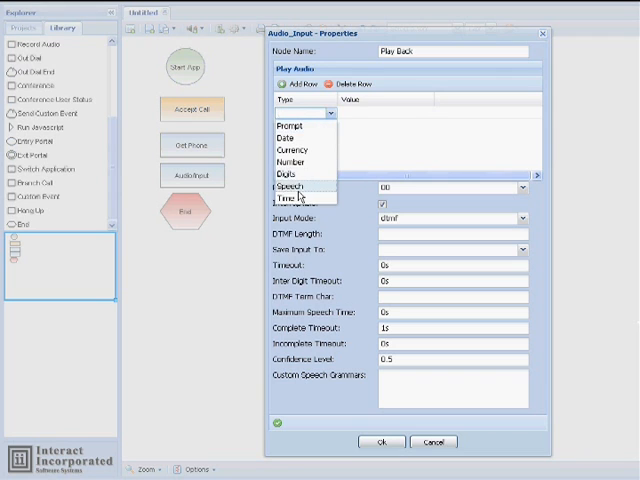
left_click(289, 185)
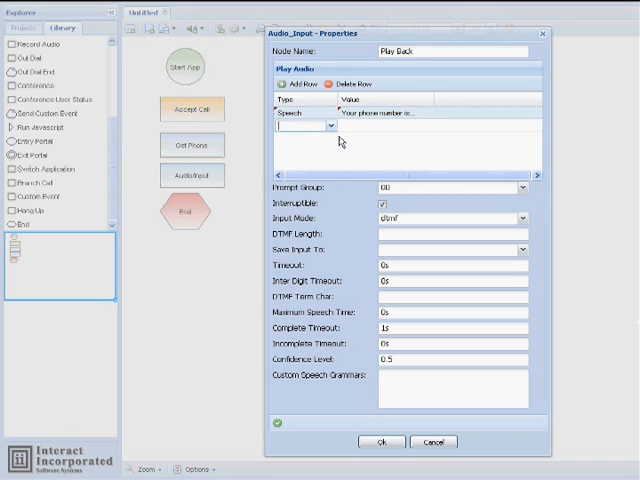
left_click(329, 126)
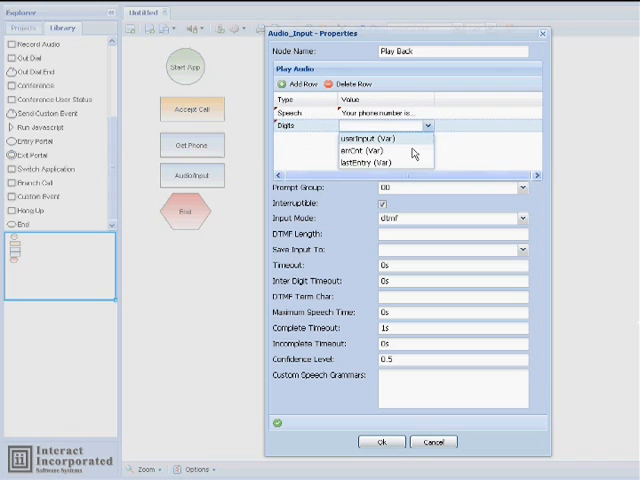
left_click(360, 135)
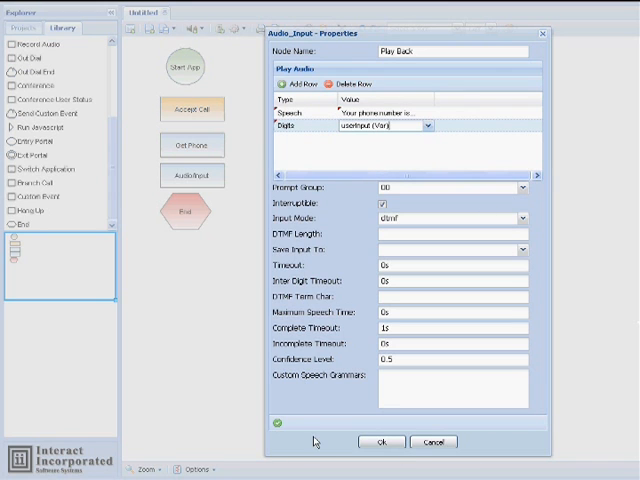
left_click(380, 441)
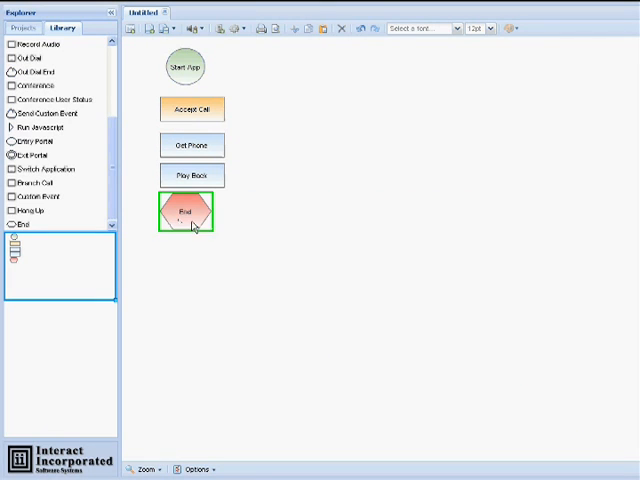
Rename the End node to End App
double_click(188, 212)
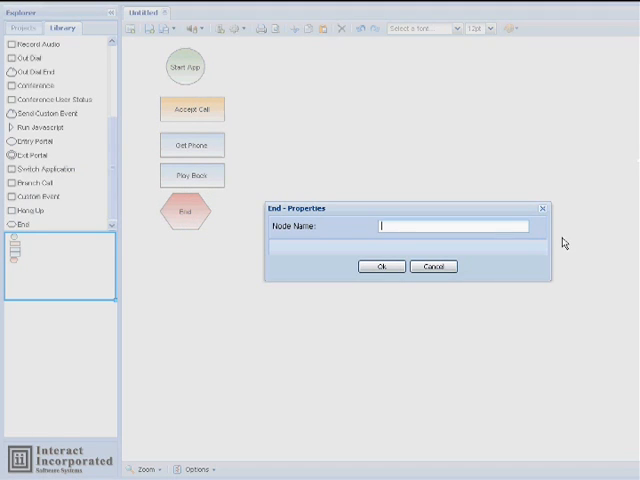
type("End App")
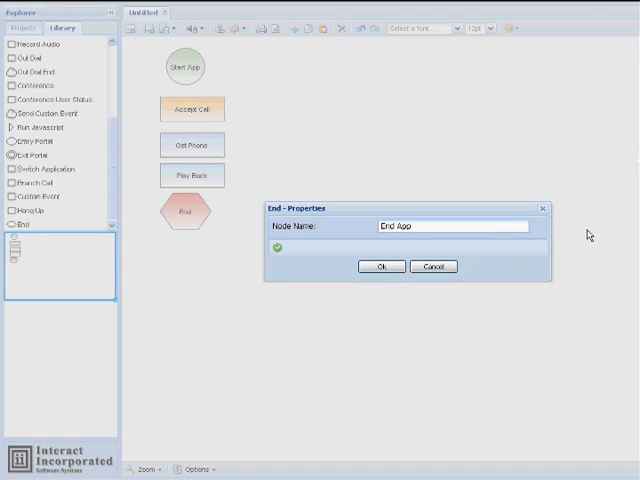
left_click(378, 266)
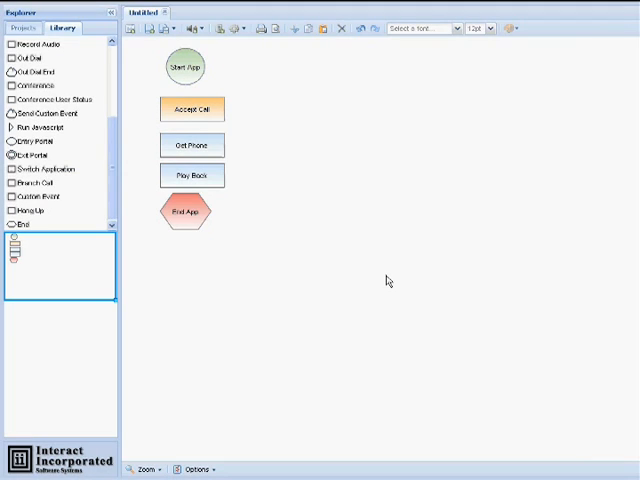
mouse_move(389, 280)
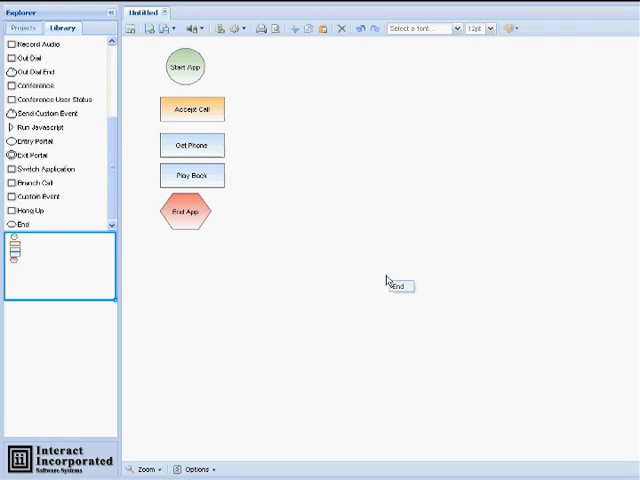
Link Start App, Accept Call, Get Phone, Play Back and End App in order
left_click(188, 66)
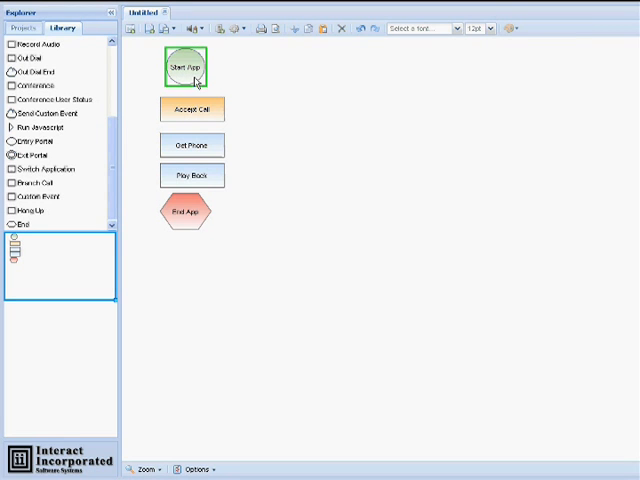
mouse_move(192, 67)
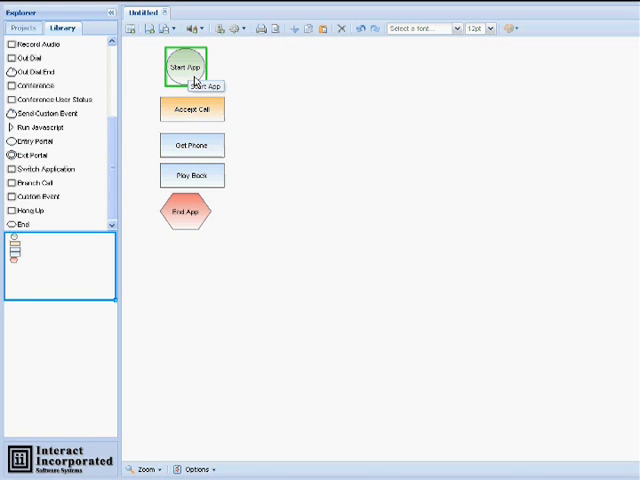
left_click(192, 110)
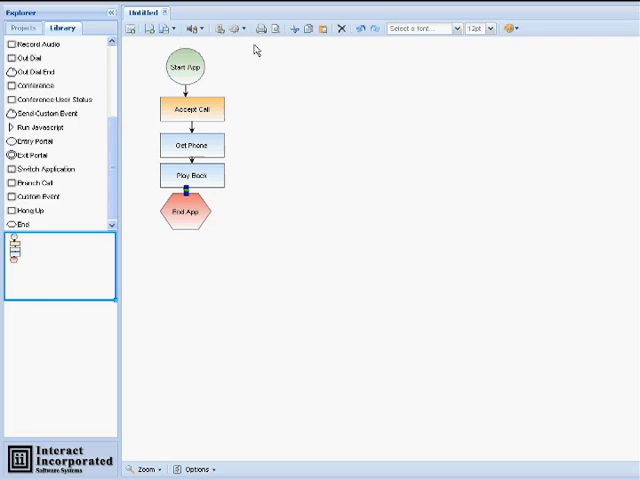
mouse_move(235, 27)
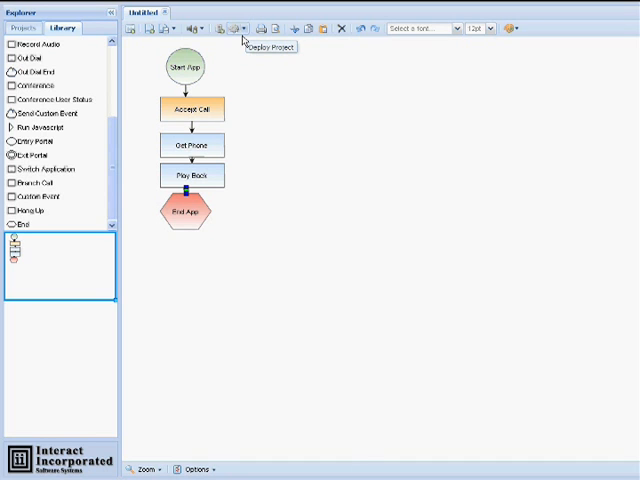
Deploy the call flow project, launching the softphone
left_click(235, 28)
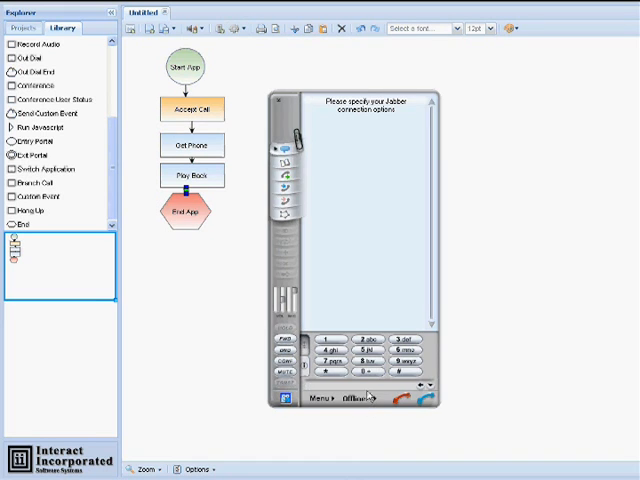